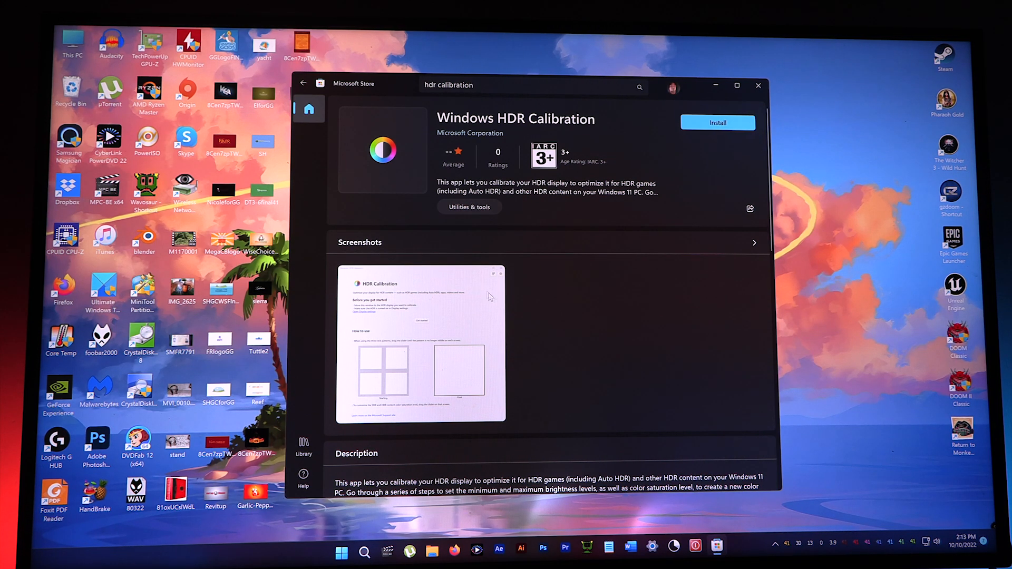
mouse_move(477, 146)
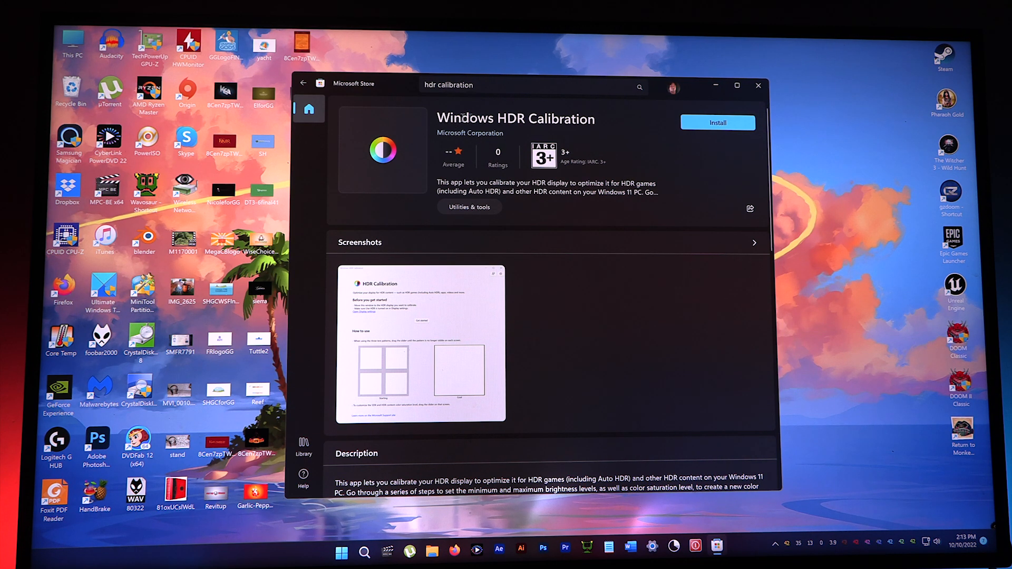
mouse_move(623, 141)
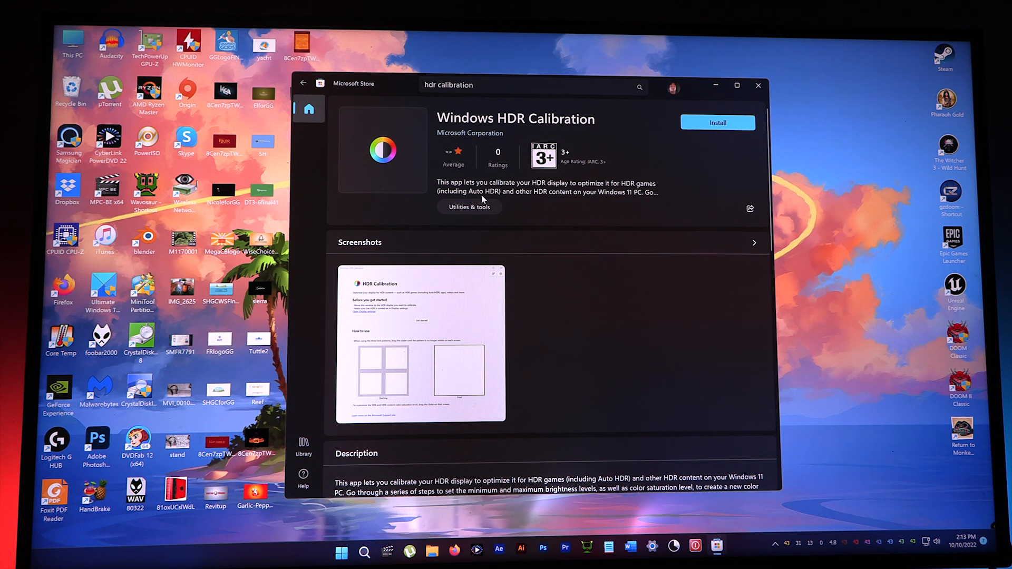
mouse_move(606, 201)
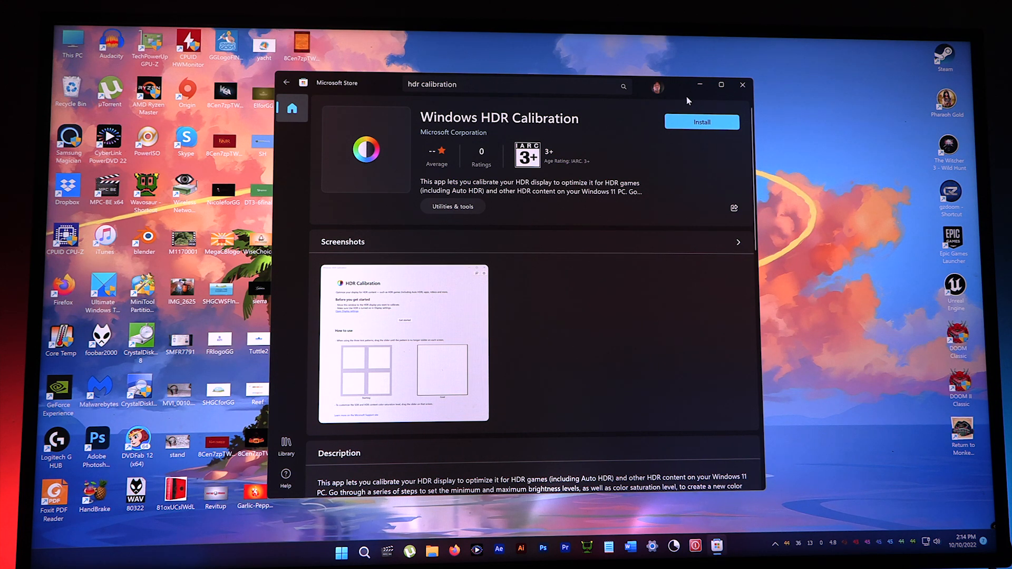
mouse_move(475, 198)
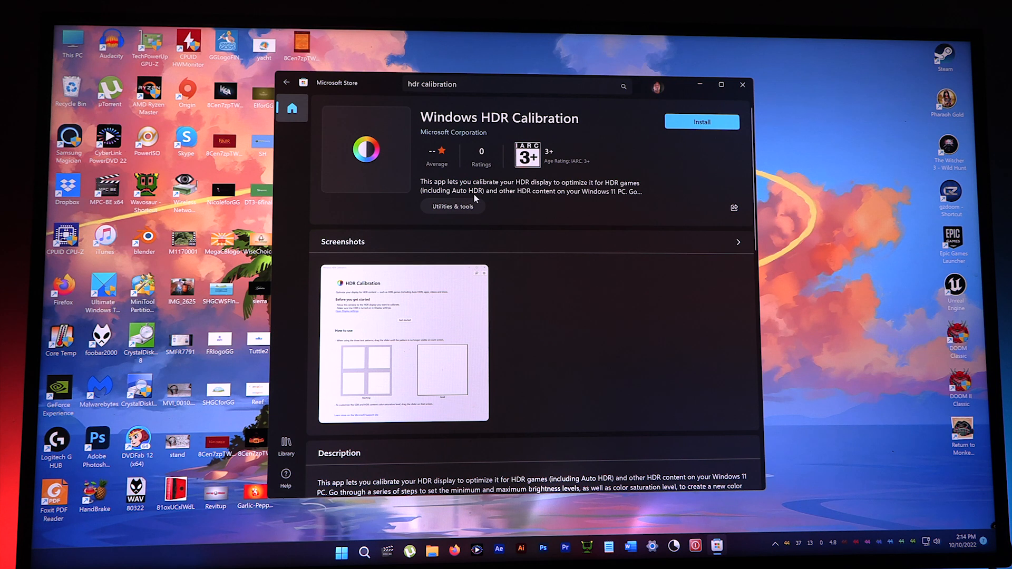
mouse_move(591, 127)
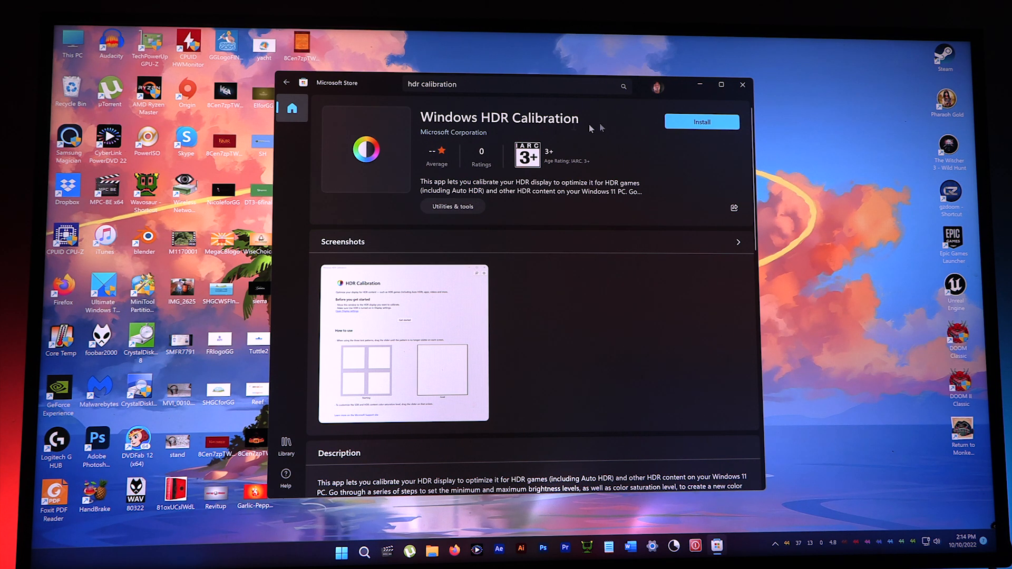
mouse_move(388, 137)
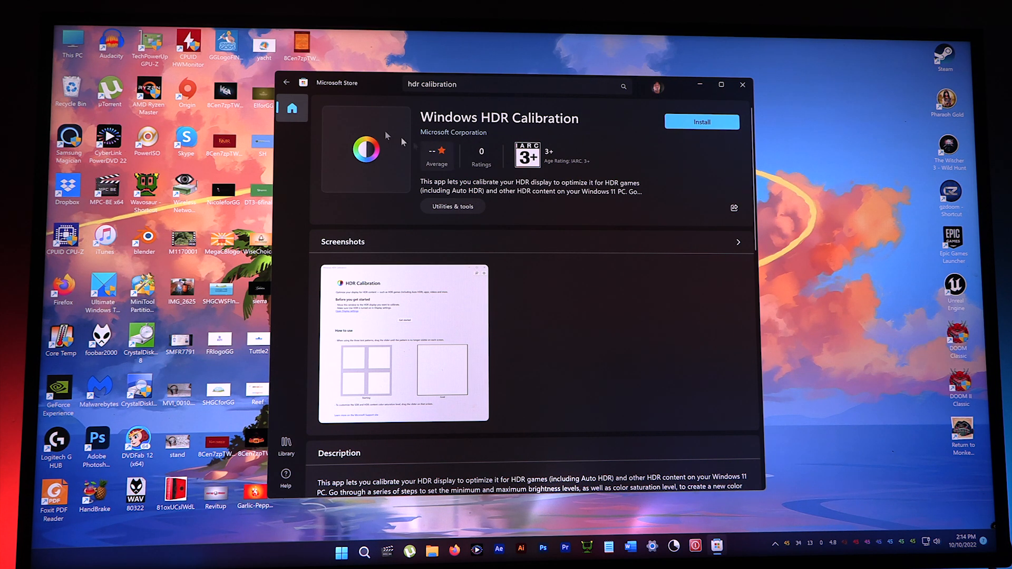
- Install Windows HDR Calibration from its Microsoft Store page
left_click(701, 122)
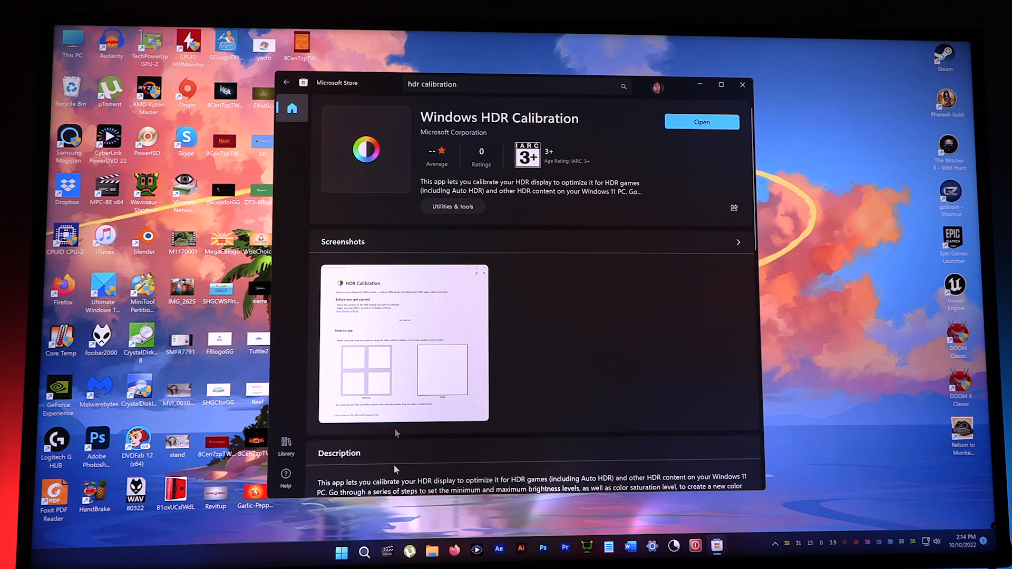
- Launch the newly installed Windows HDR Calibration app from the store page
left_click(341, 552)
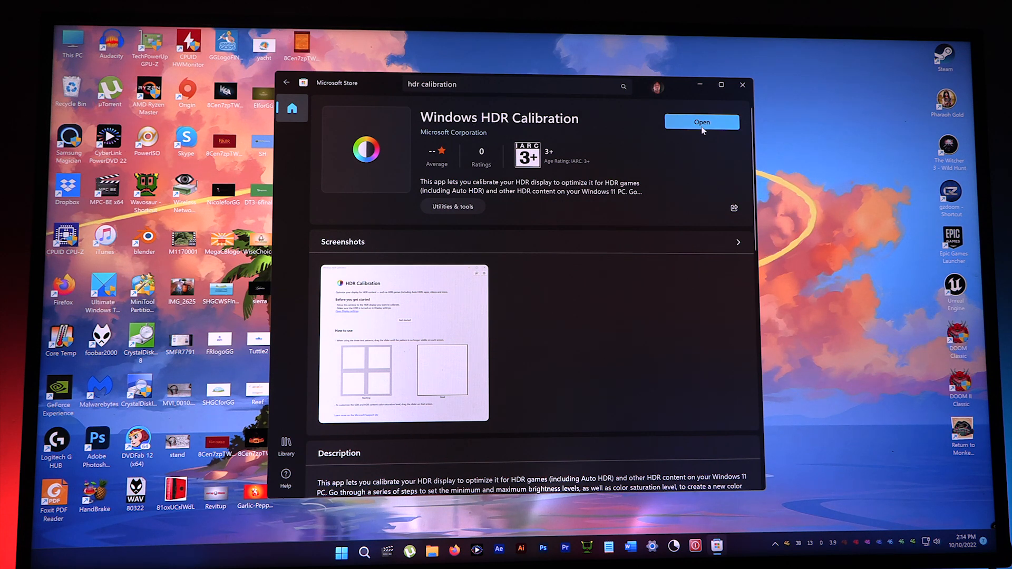
left_click(701, 122)
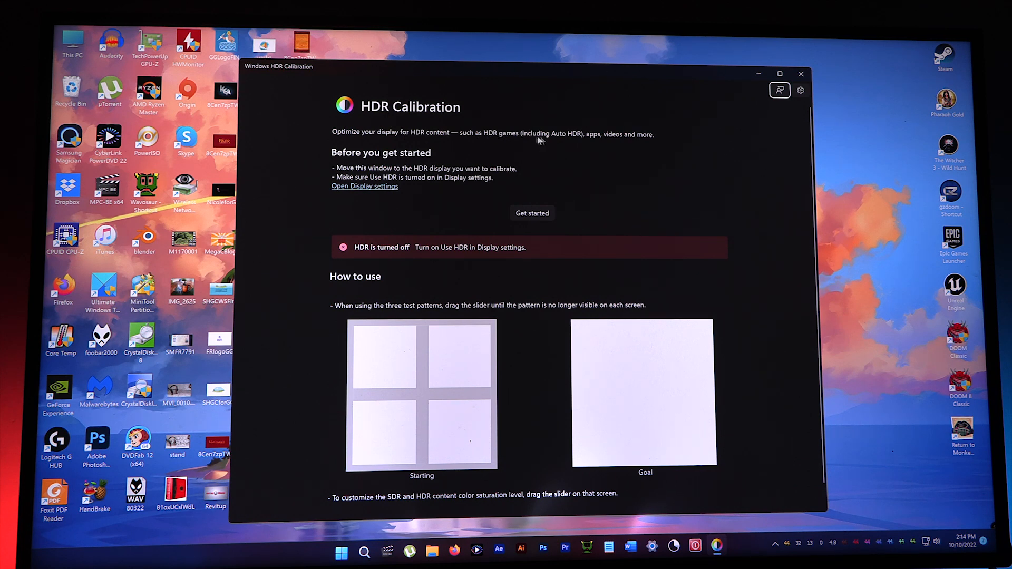
mouse_move(363, 163)
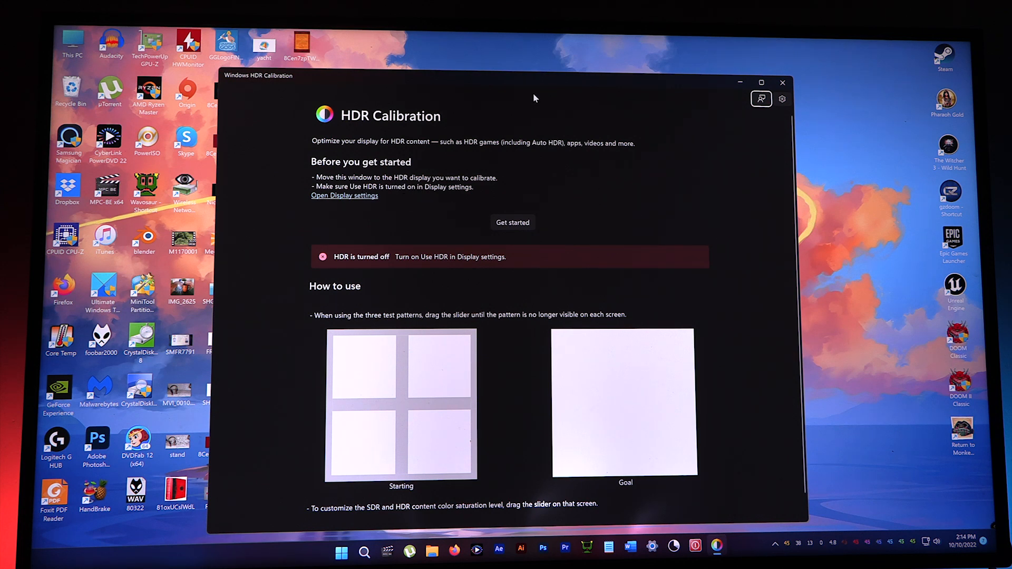
- Move the calibration window aside, switch Use HDR on in Display settings, and close Settings
left_click_drag(534, 84, 490, 83)
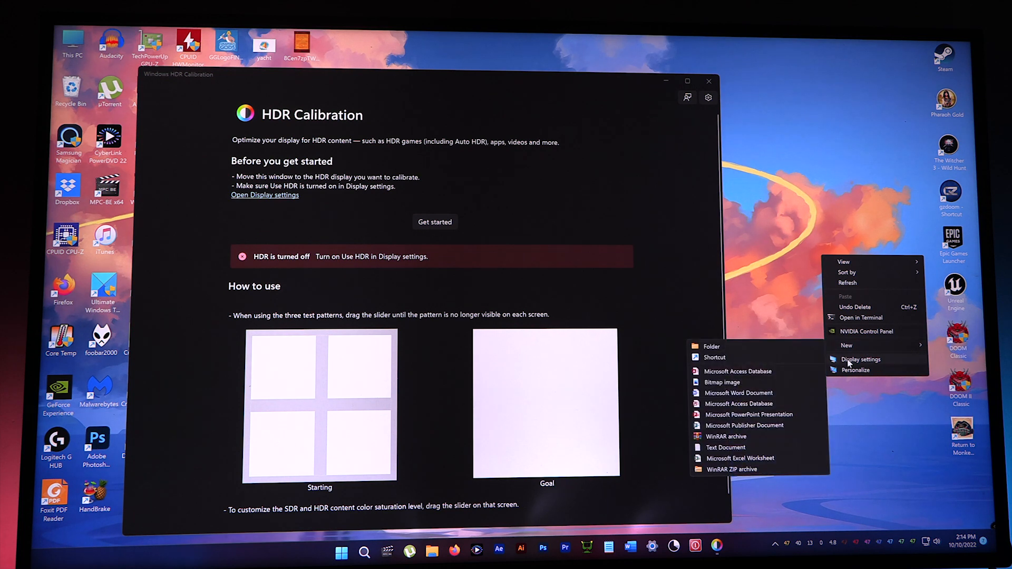
left_click(860, 359)
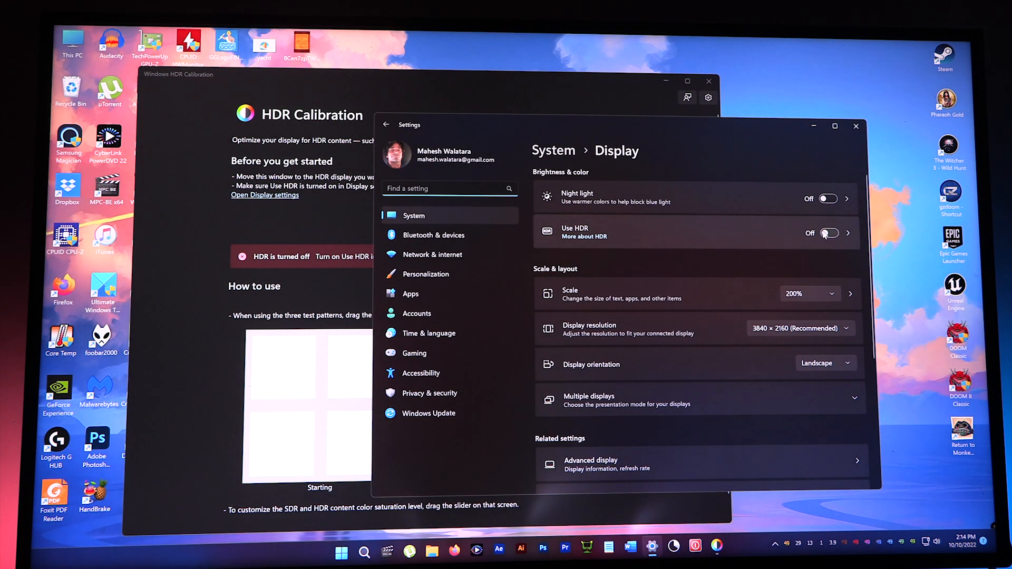
left_click(830, 233)
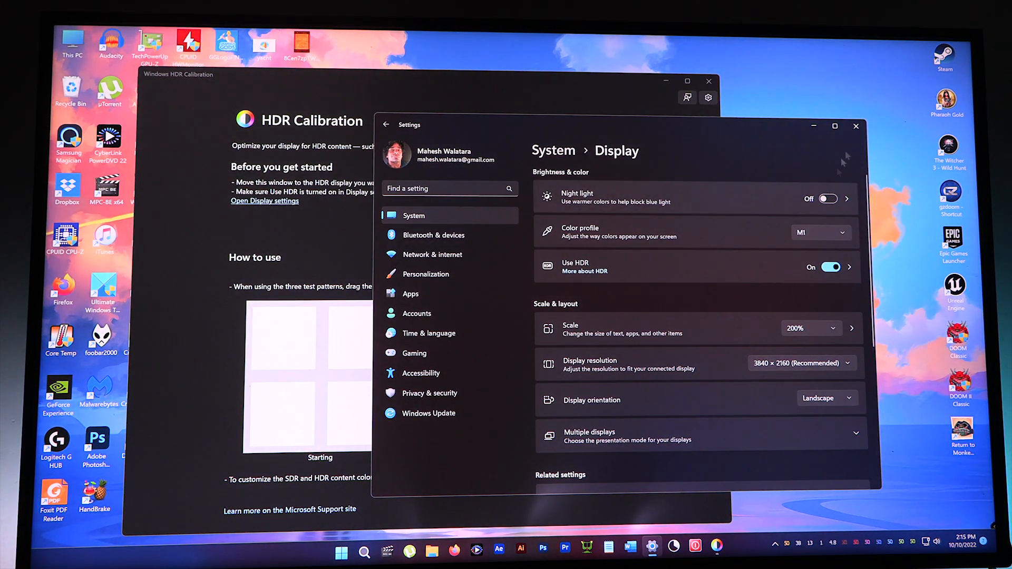
left_click(856, 126)
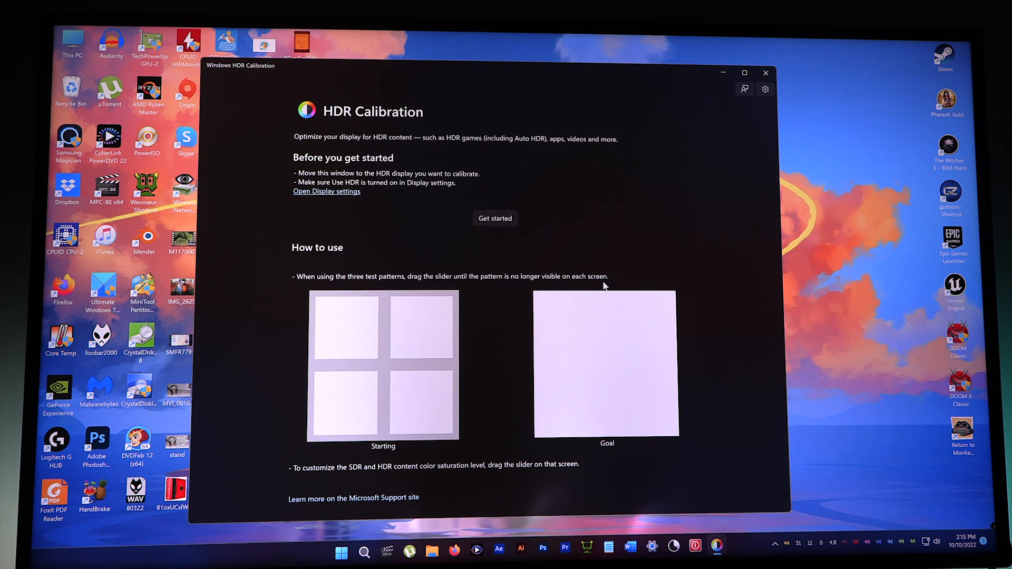
mouse_move(584, 301)
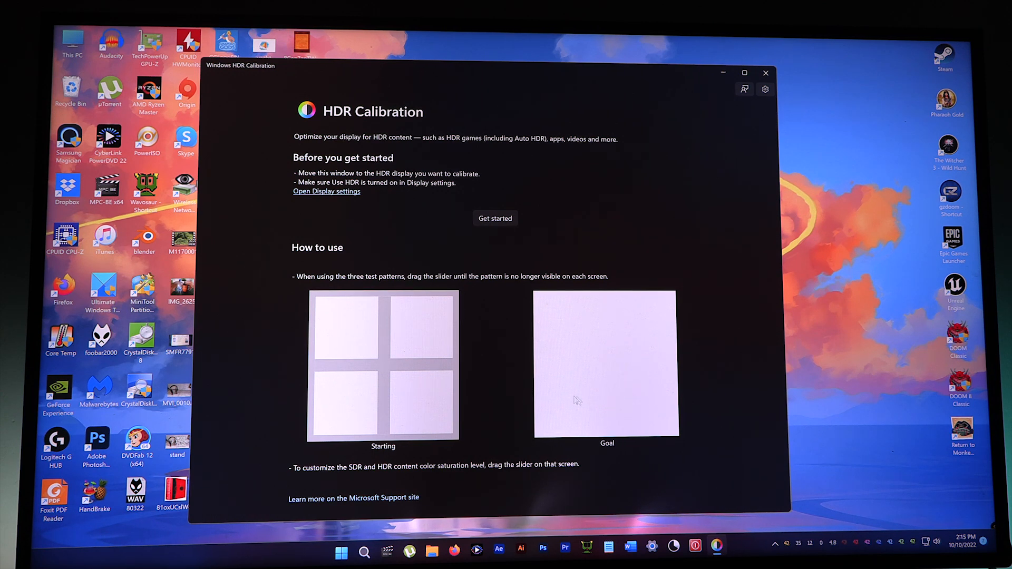
mouse_move(397, 295)
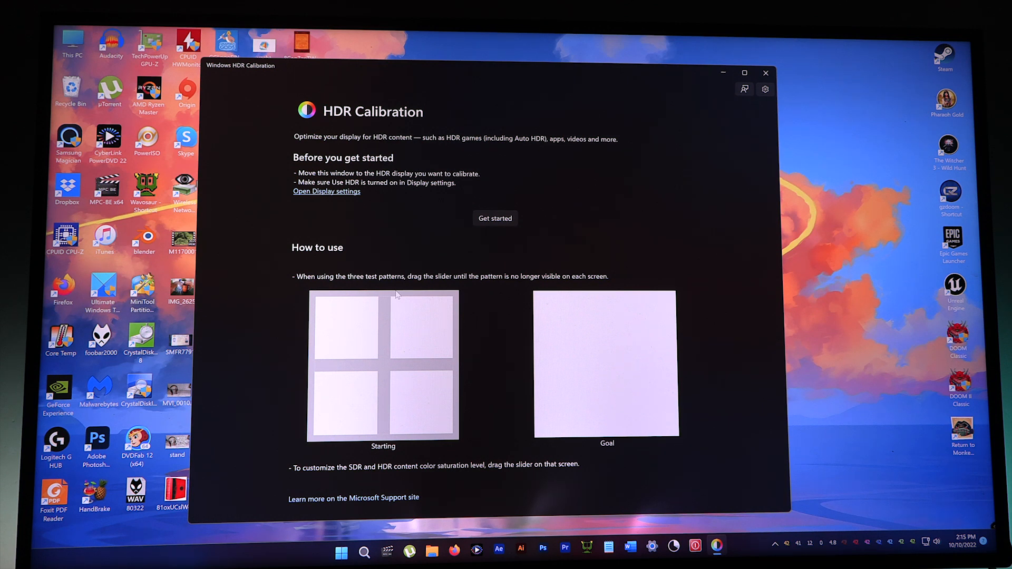
mouse_move(619, 321)
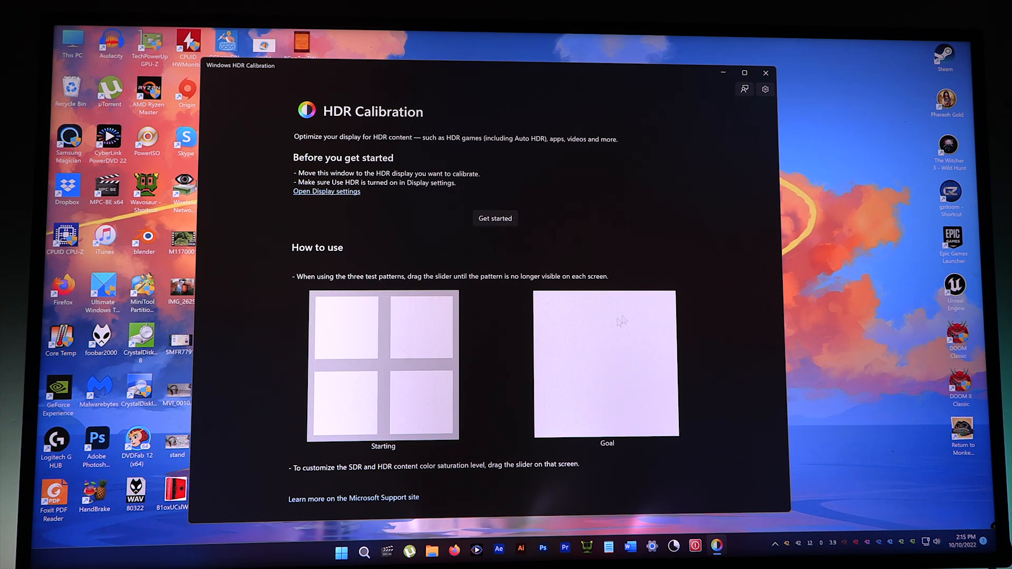
- Get started with calibration to reach the Minimum Luminance test
left_click(495, 219)
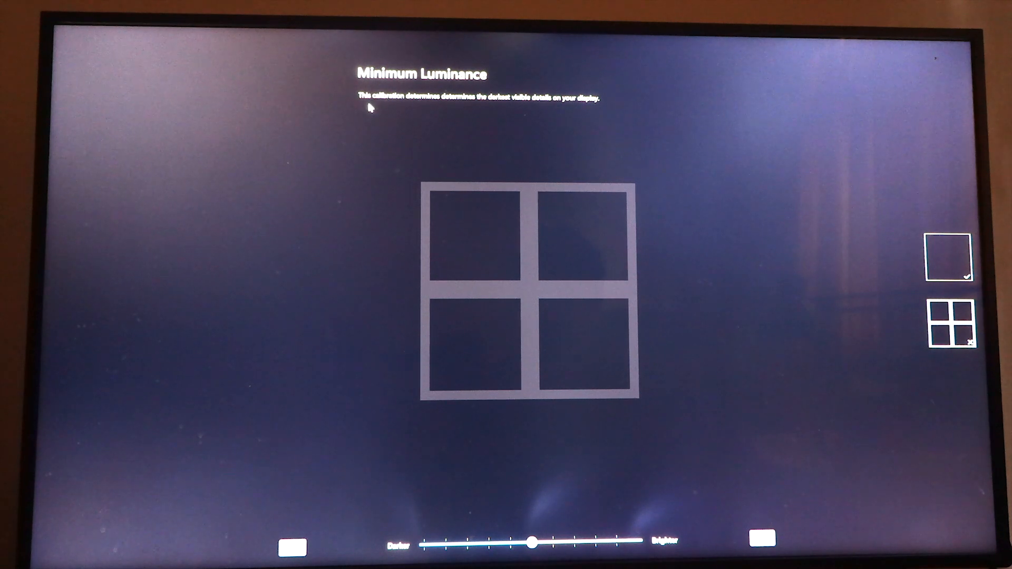
mouse_move(469, 105)
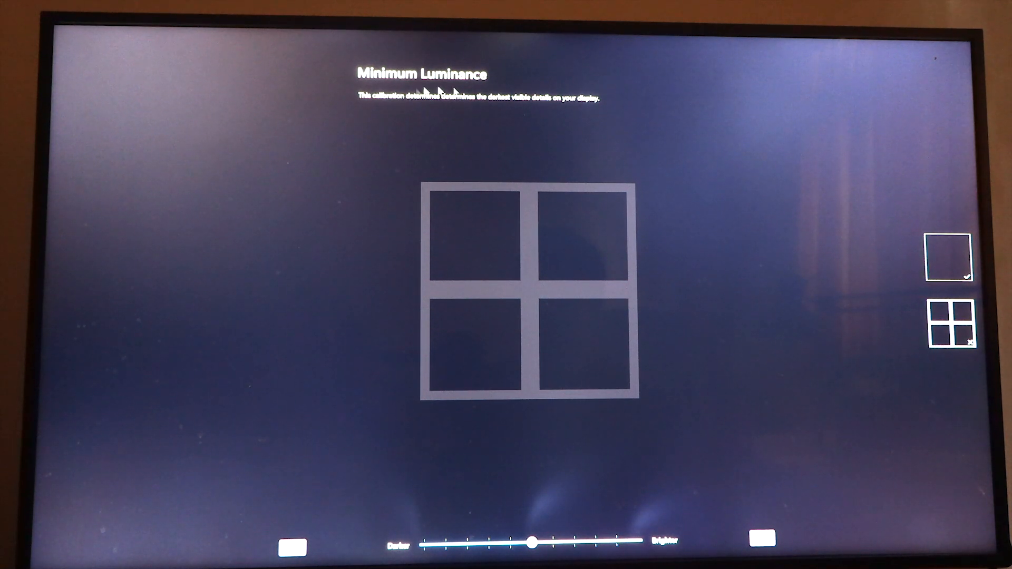
mouse_move(448, 98)
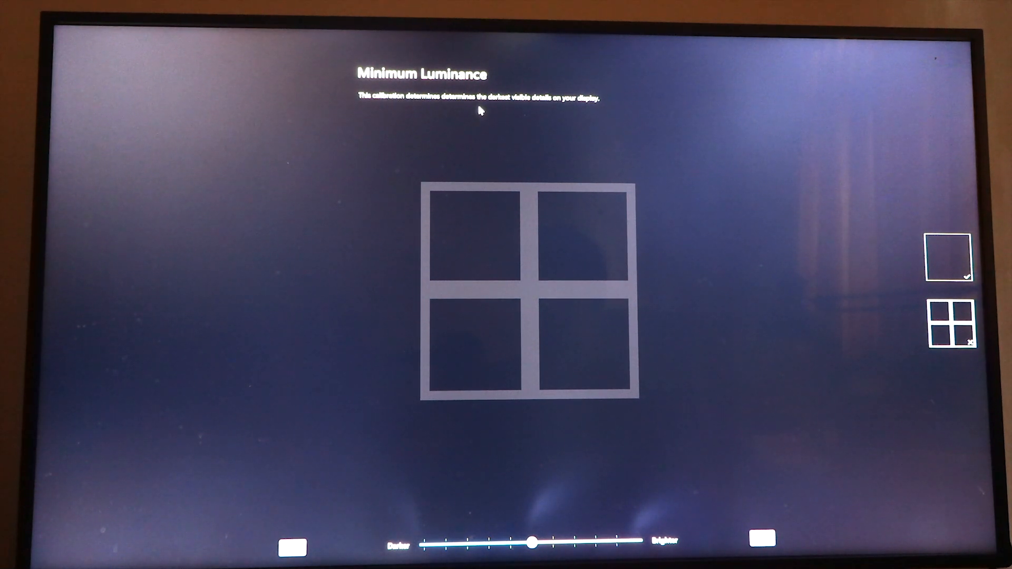
mouse_move(811, 321)
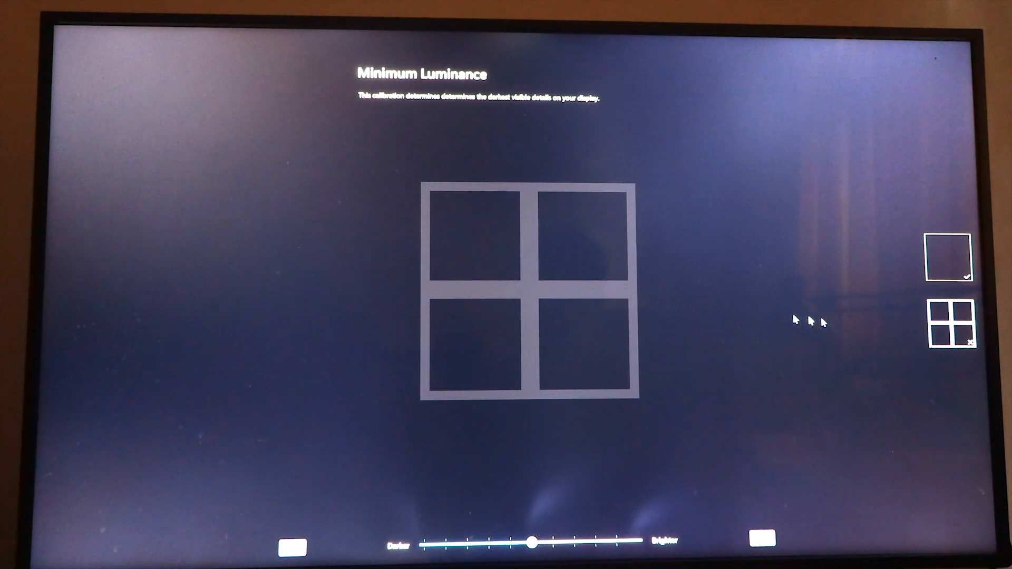
mouse_move(918, 359)
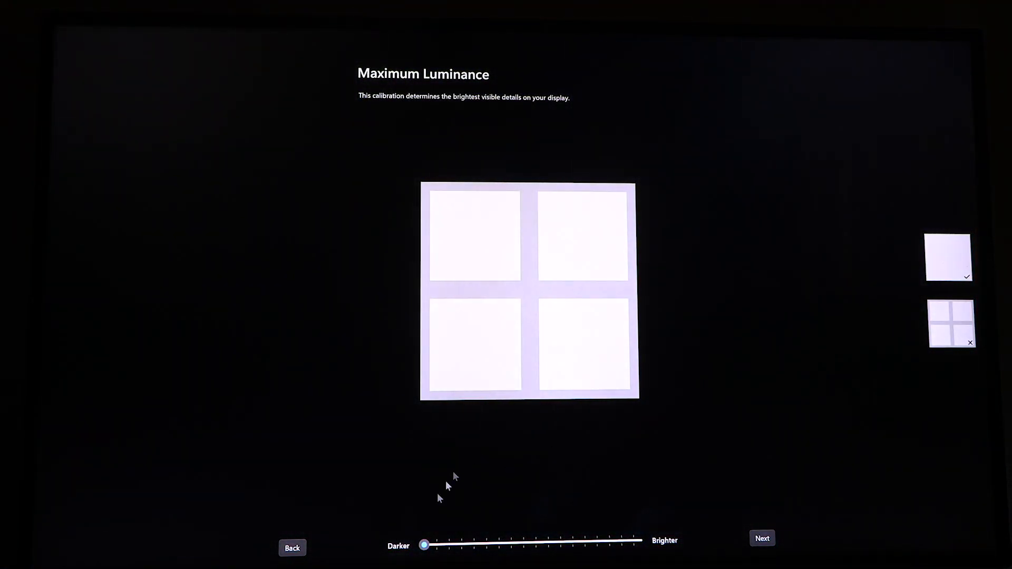
- Raise Maximum Luminance to 580 until the grid vanishes, then continue
left_click_drag(424, 545, 455, 545)
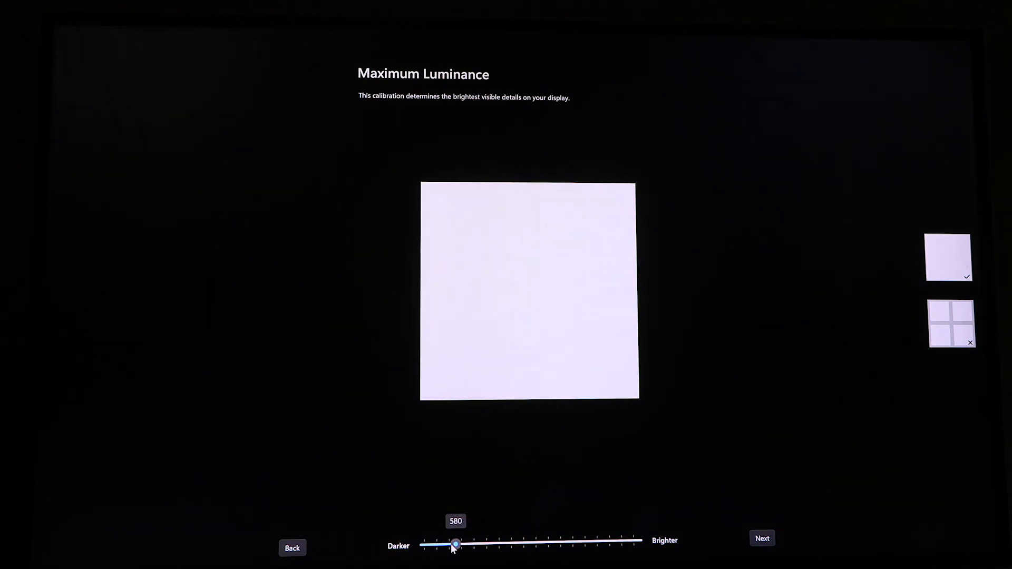
left_click(761, 537)
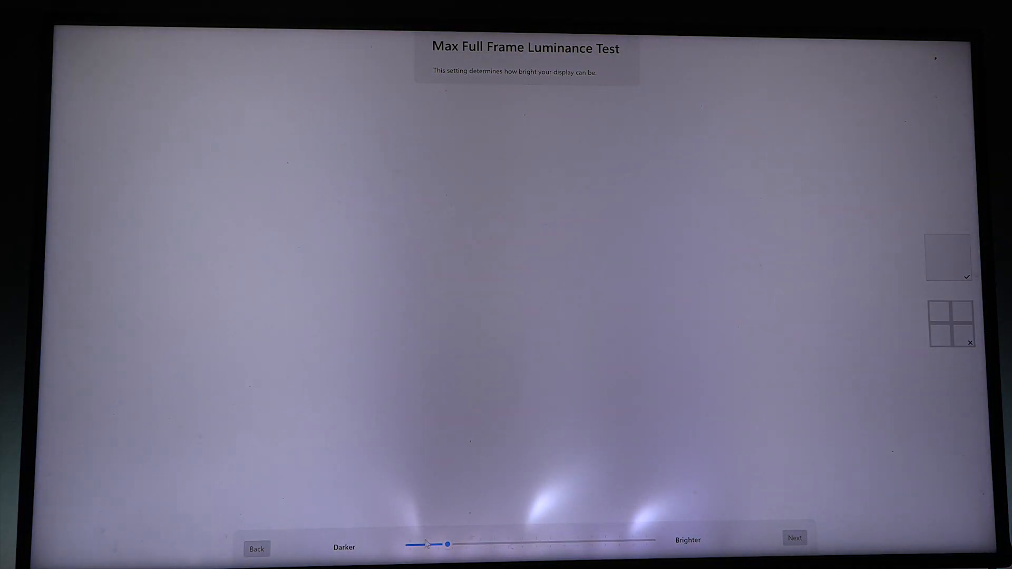
- Set Max Full Frame Luminance to 500, continue, and approve the Task Manager prompt
left_click_drag(448, 544, 431, 544)
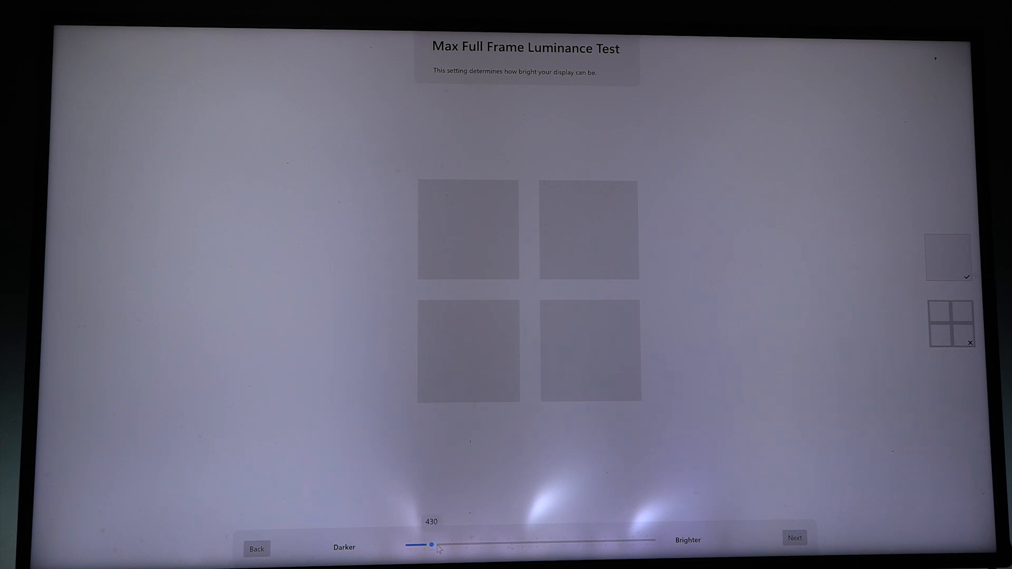
left_click_drag(431, 545, 442, 546)
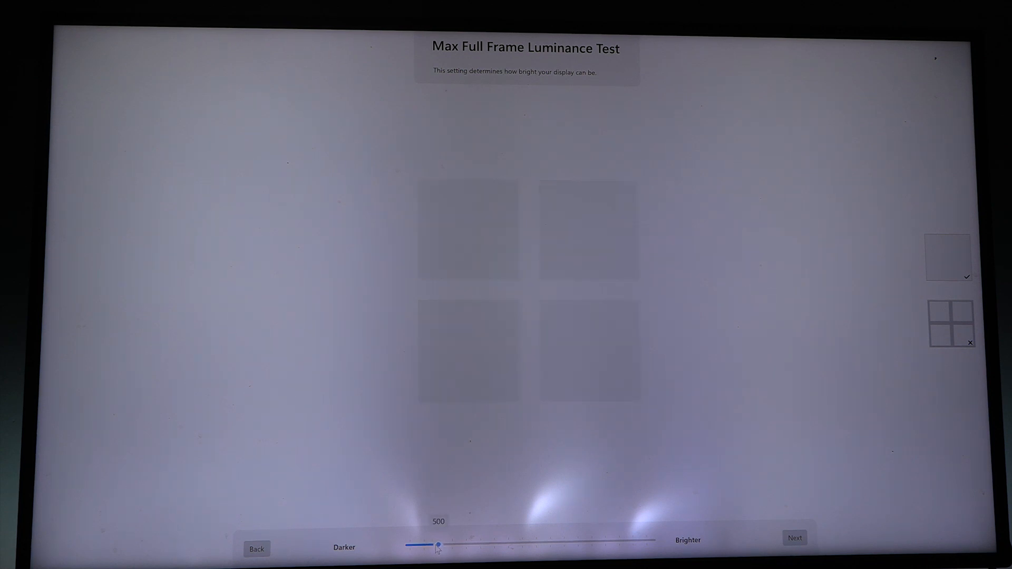
left_click(793, 537)
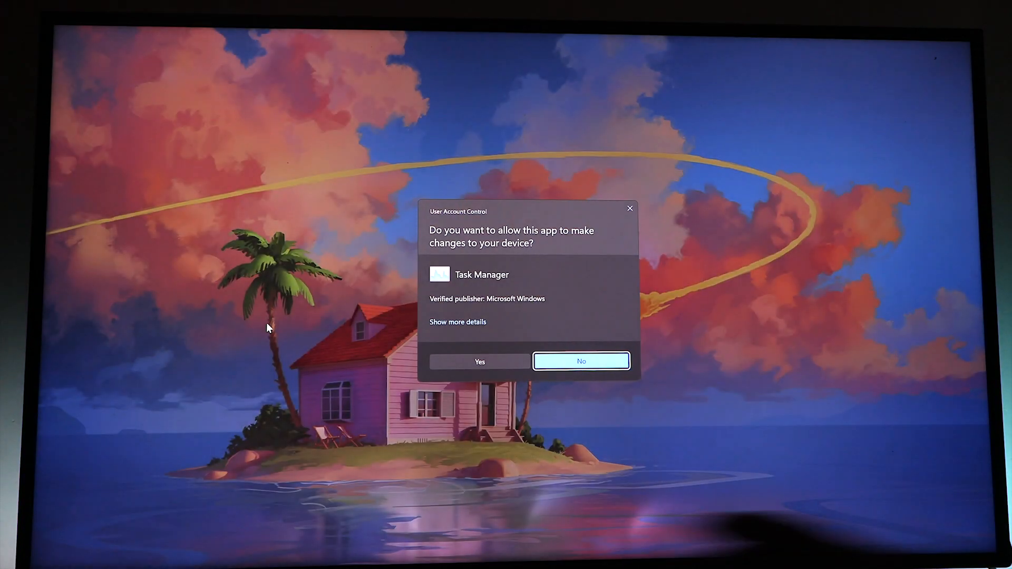
left_click(479, 362)
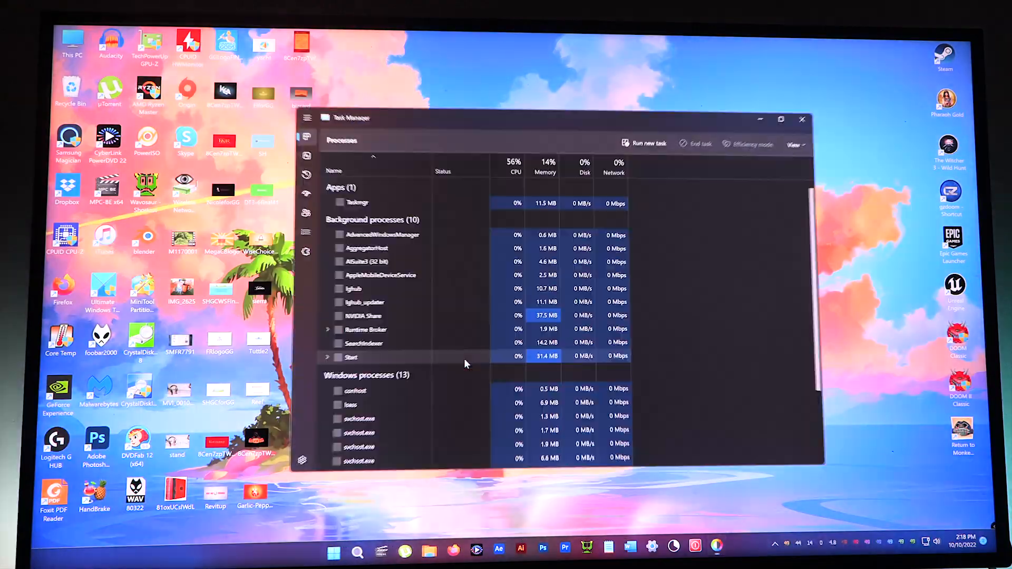
left_click(802, 120)
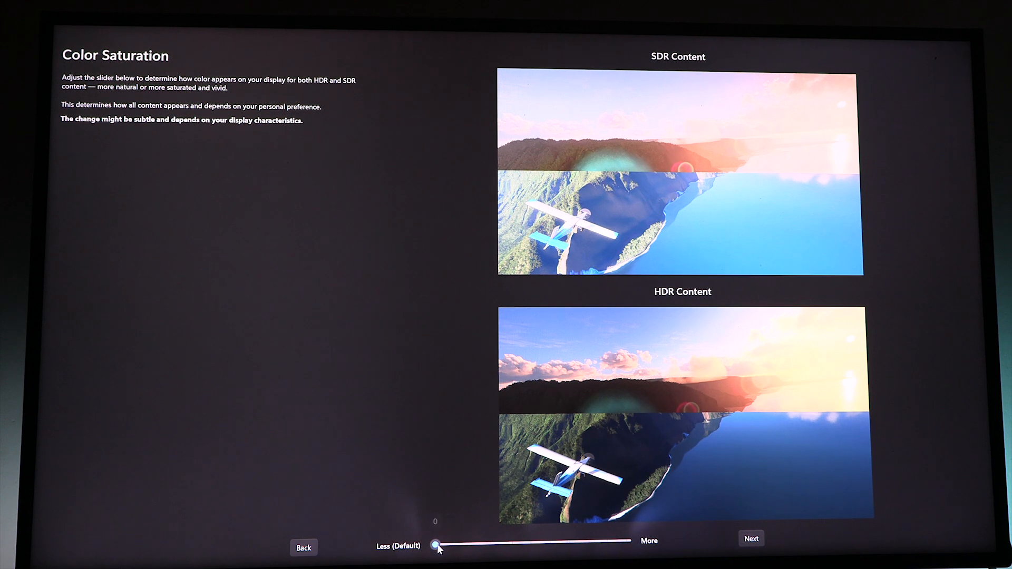
- Try several Color Saturation levels, leave it near the middle, and continue
left_click_drag(437, 546, 587, 540)
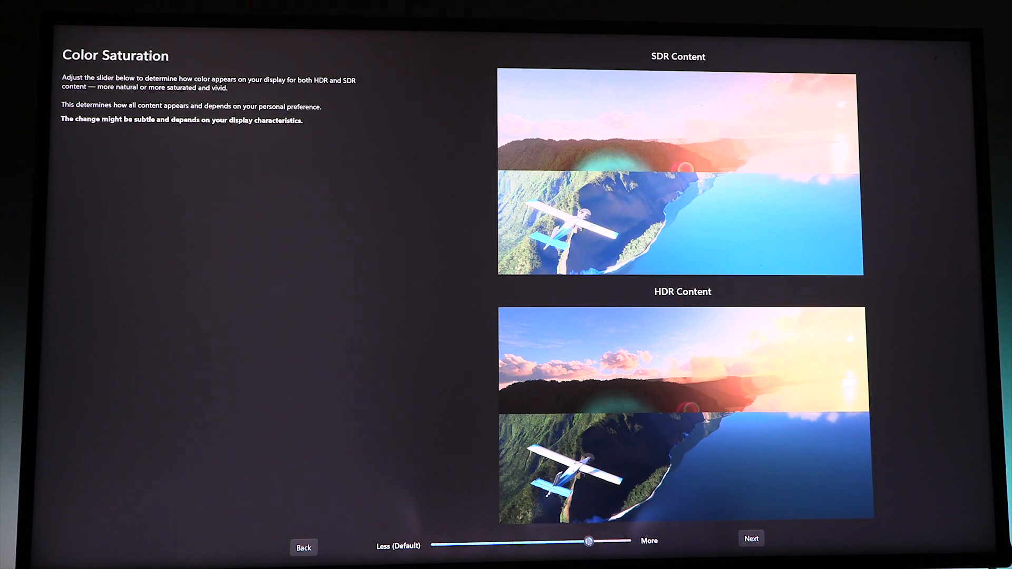
left_click_drag(587, 540, 460, 544)
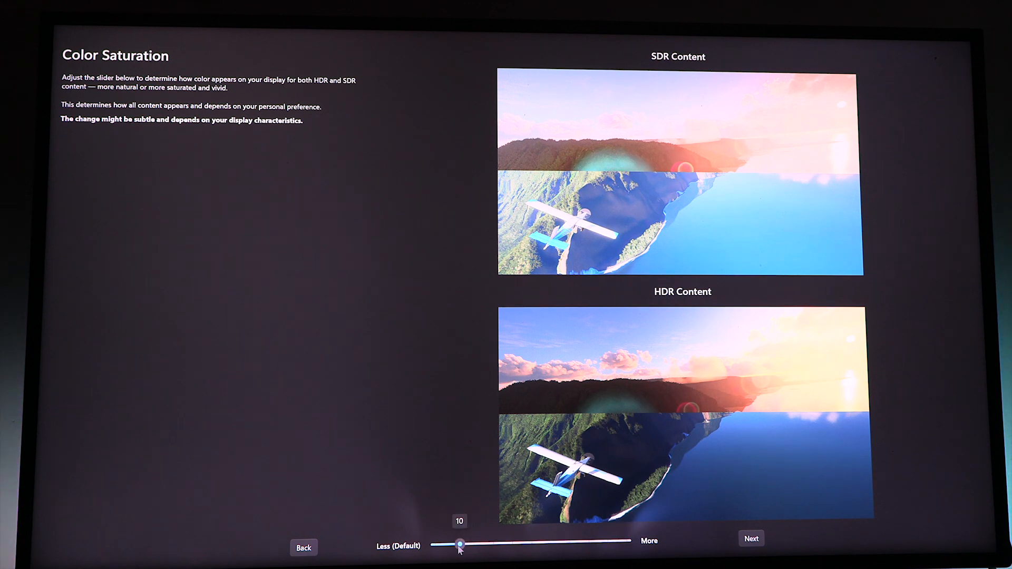
left_click_drag(460, 544, 626, 545)
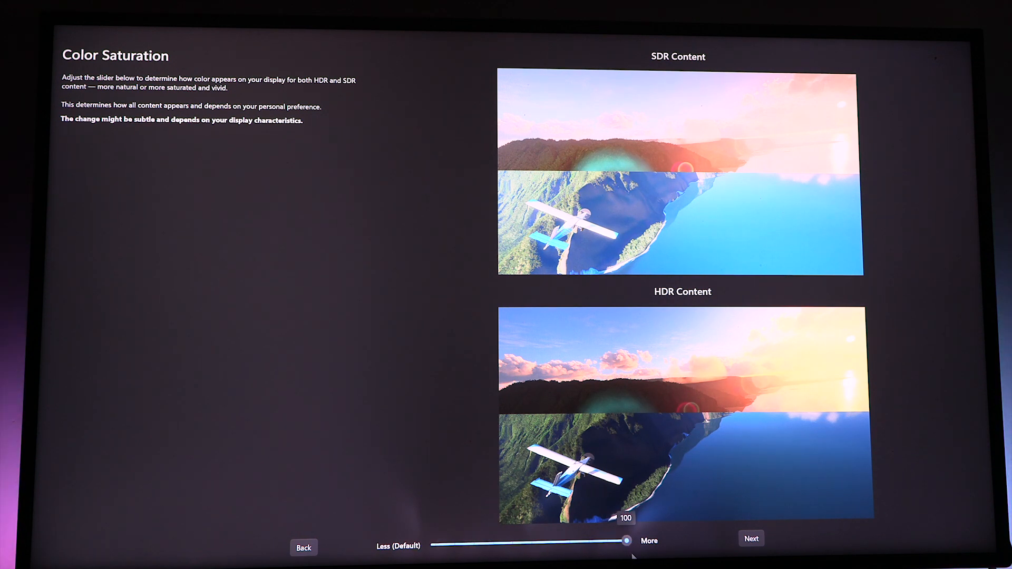
left_click_drag(626, 540, 532, 543)
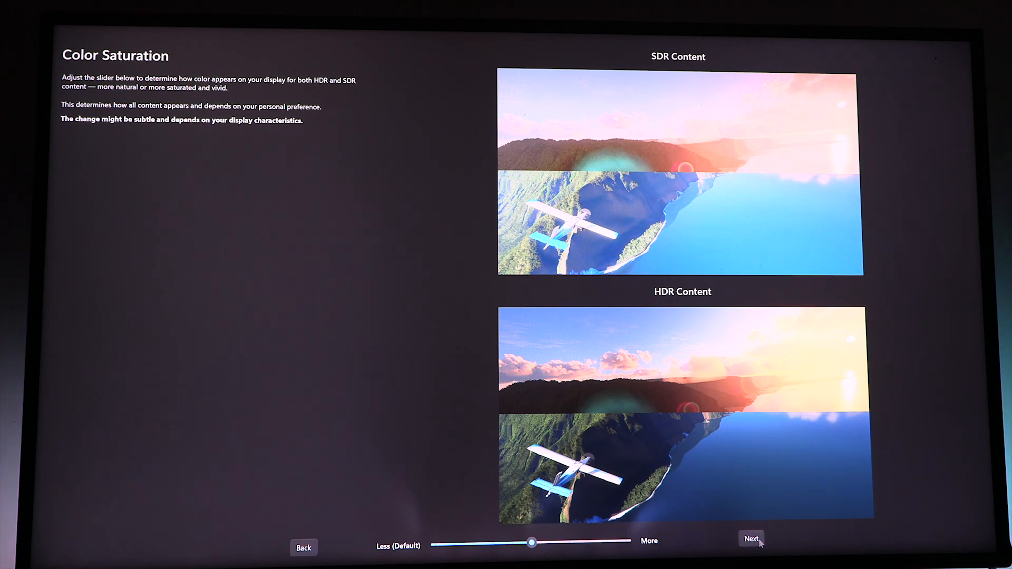
left_click(750, 538)
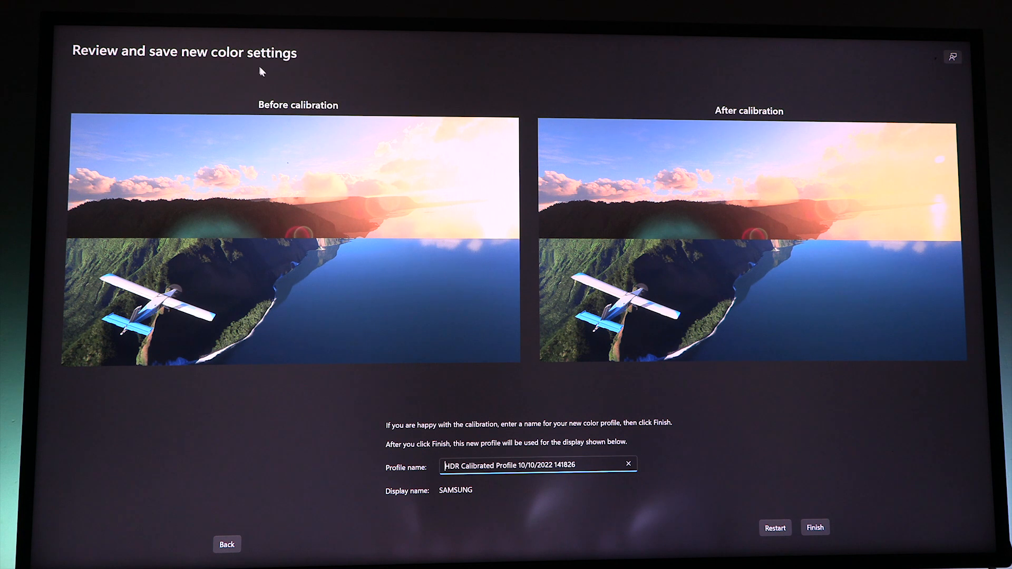
mouse_move(402, 439)
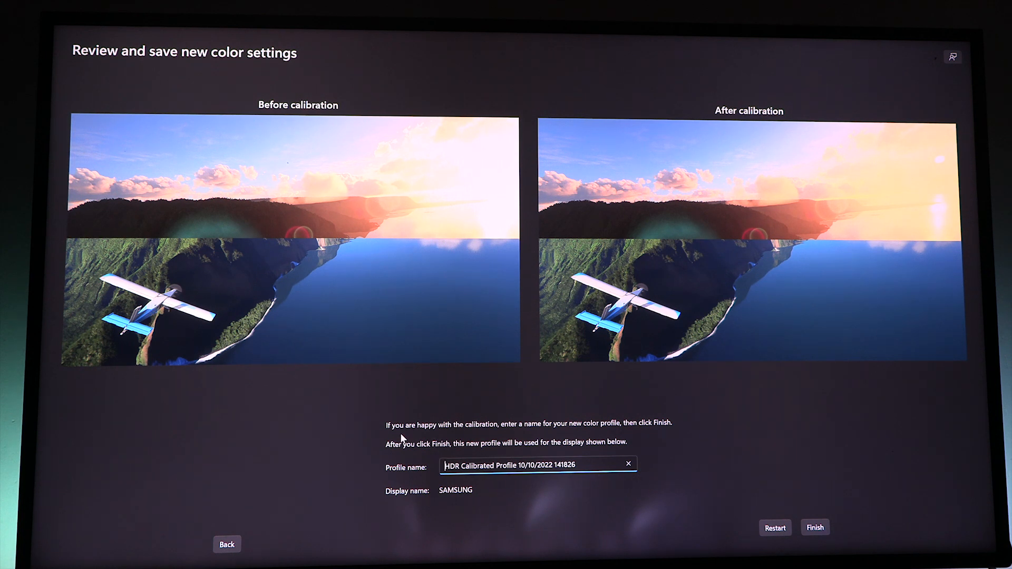
mouse_move(600, 436)
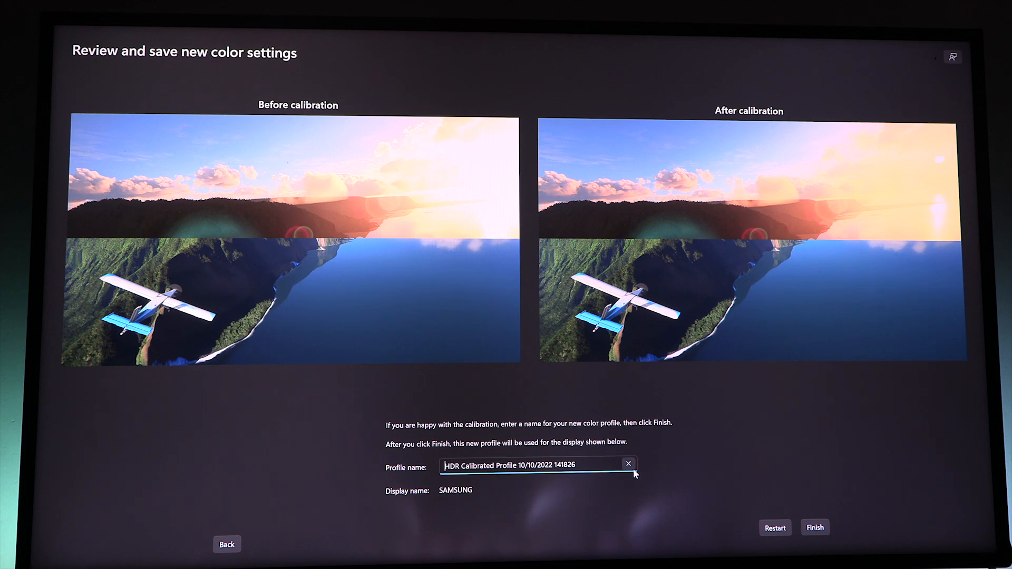
- Replace the suggested profile name with M2 and finish the calibration
left_click(627, 463)
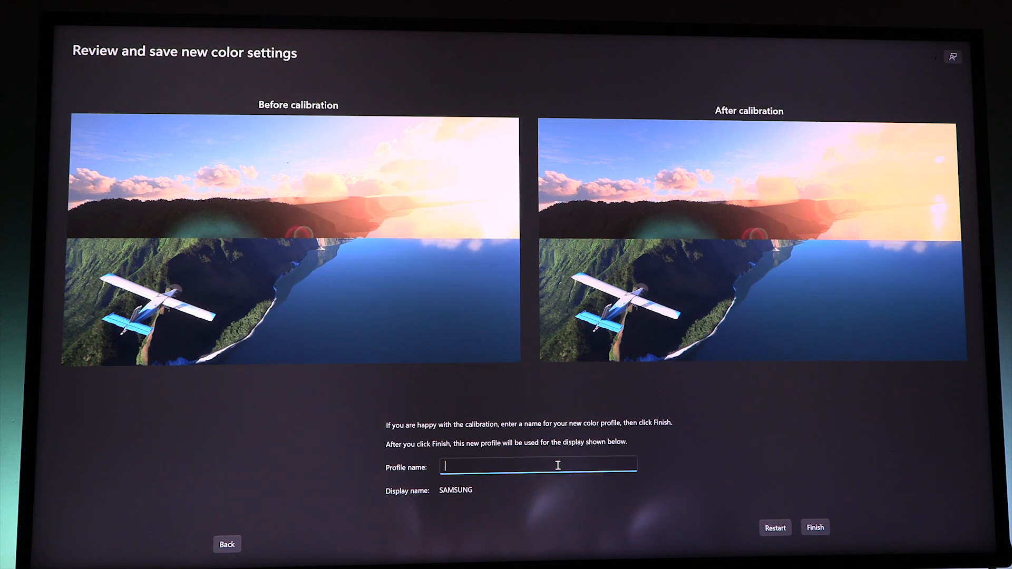
type("N")
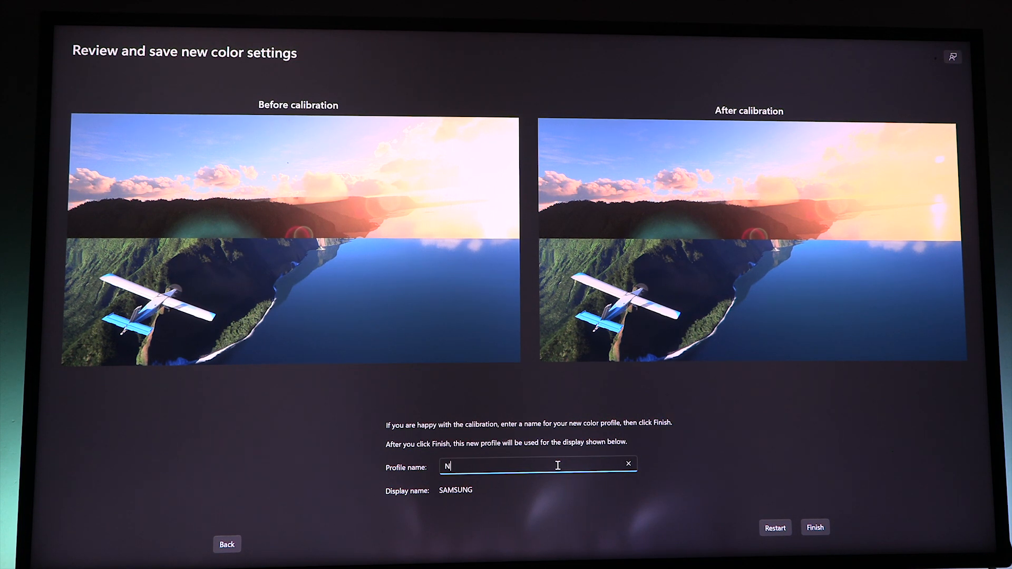
type("M2")
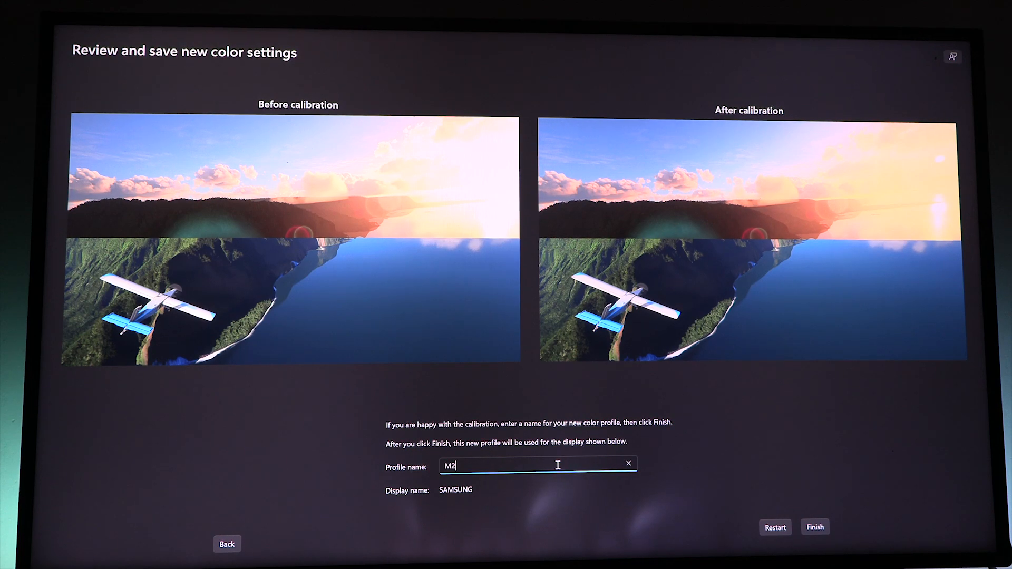
left_click(814, 527)
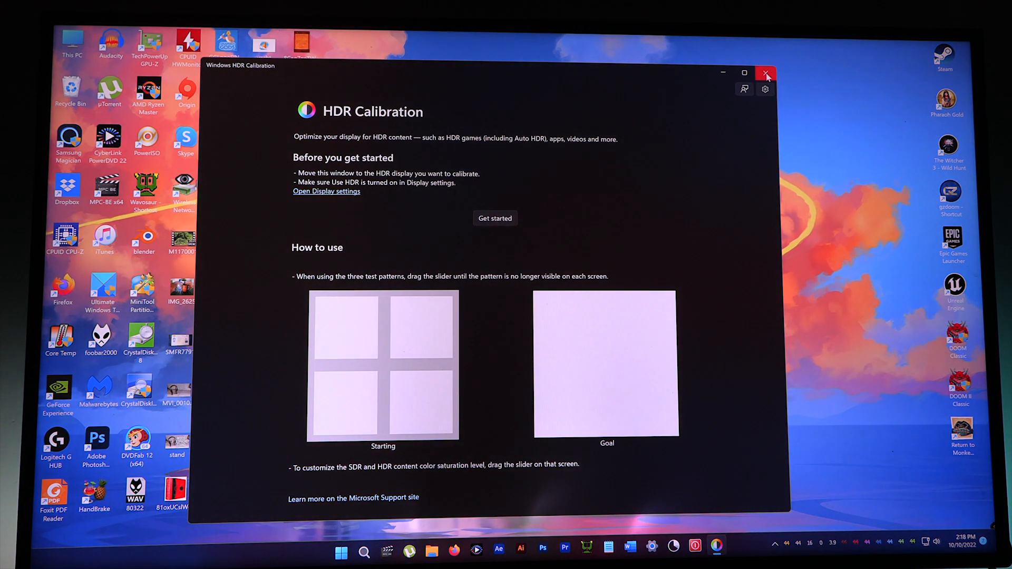
- Close HDR Calibration and open Display settings from the desktop context menu
left_click(766, 72)
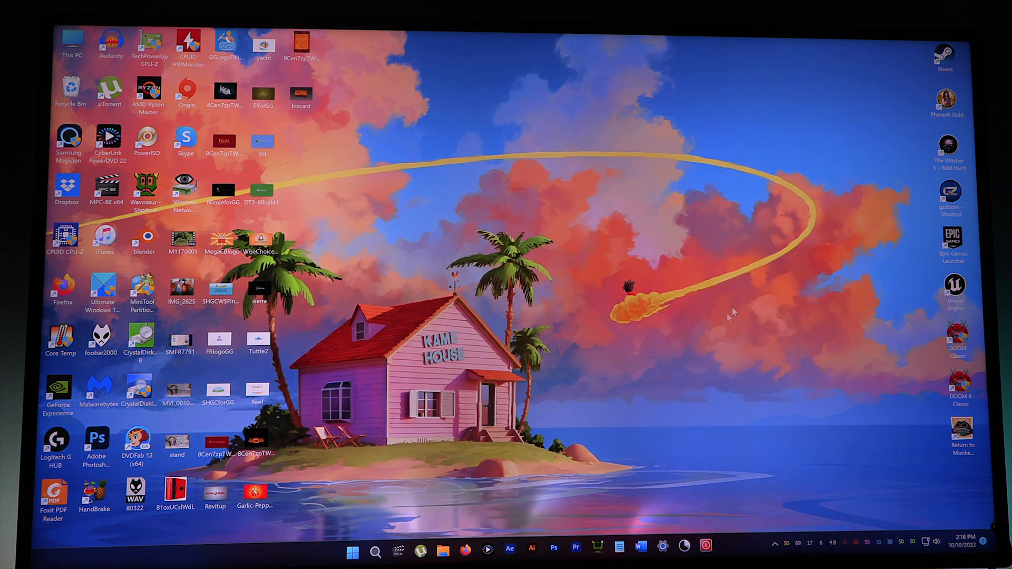
mouse_move(762, 278)
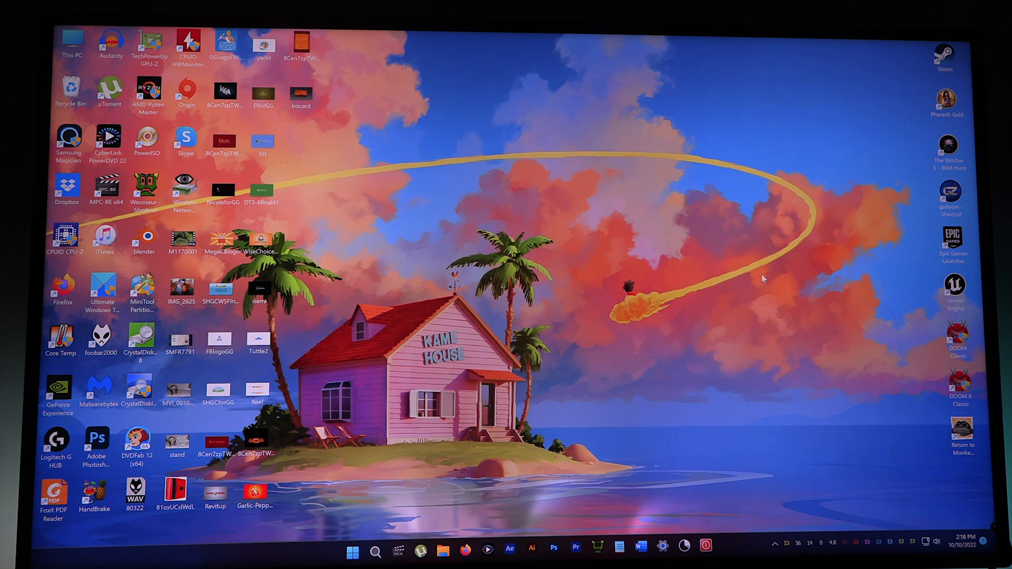
right_click(761, 278)
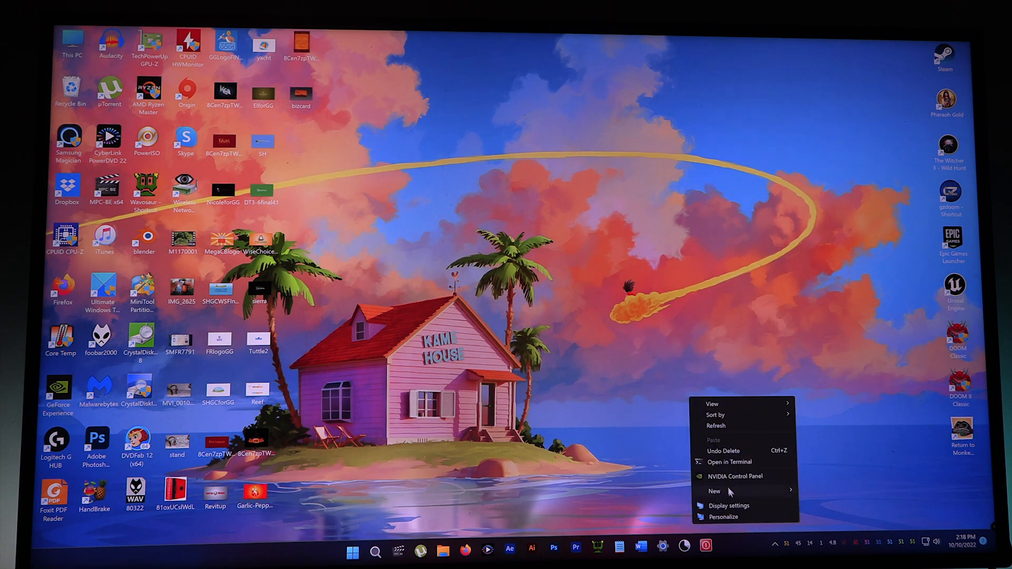
left_click(729, 505)
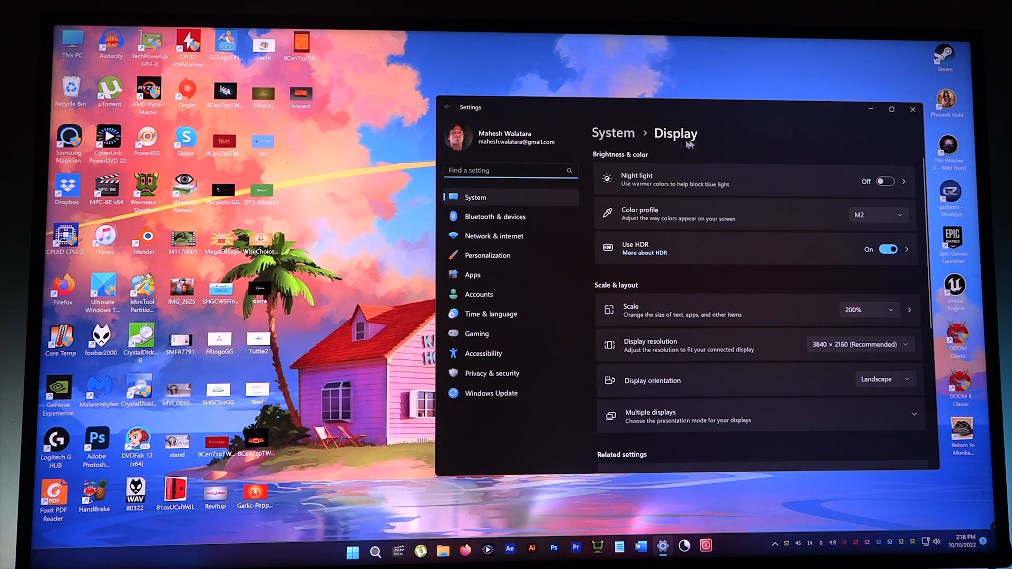
- Select M2 as the display's Color profile with HDR on, then close Settings
left_click(877, 215)
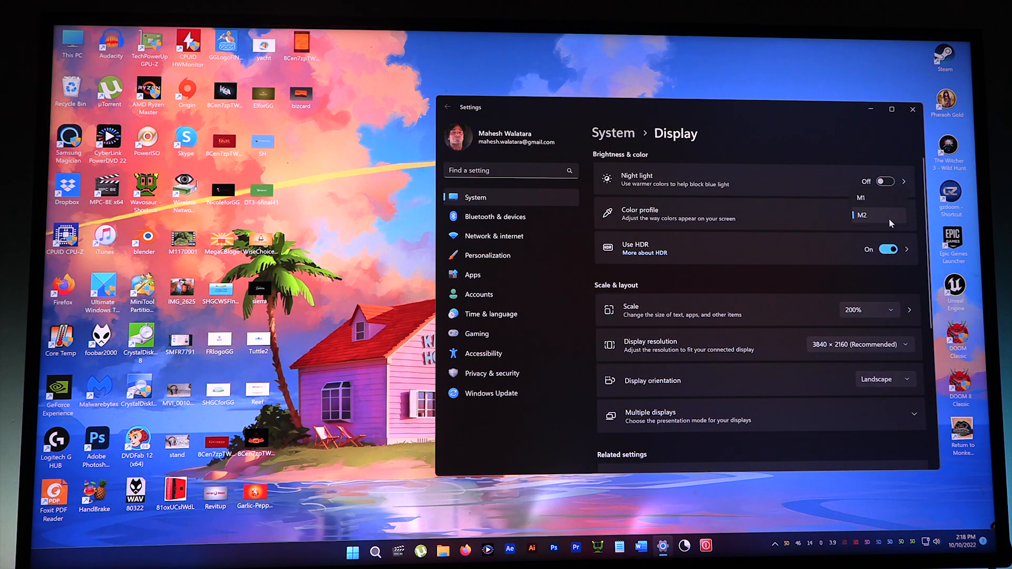
left_click(877, 215)
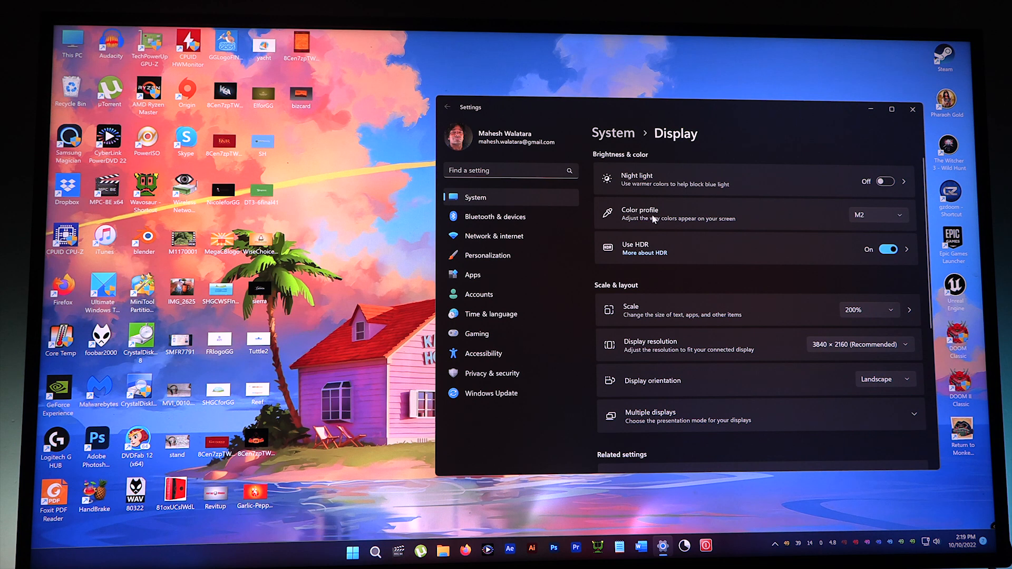
left_click(878, 215)
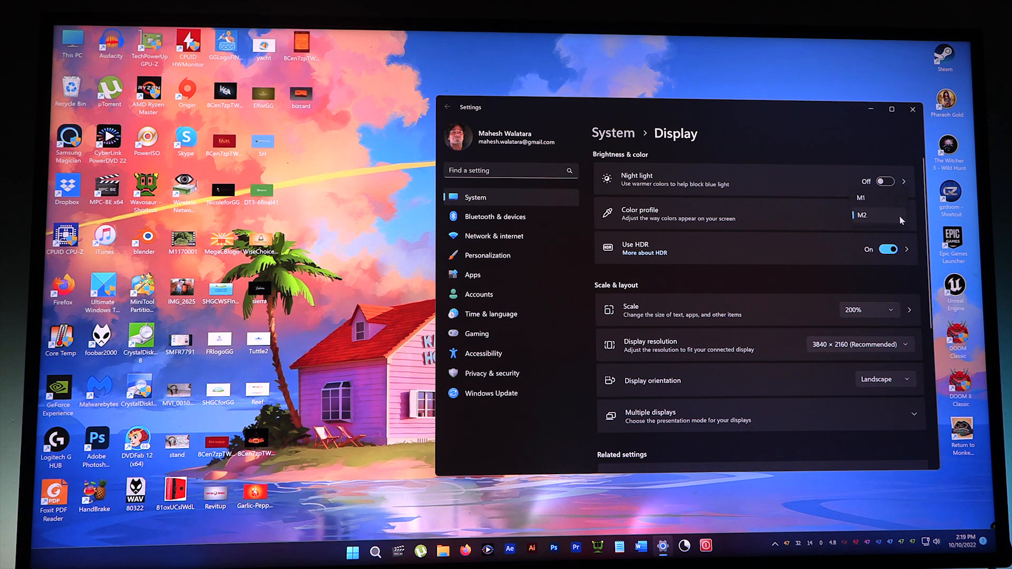
left_click(862, 215)
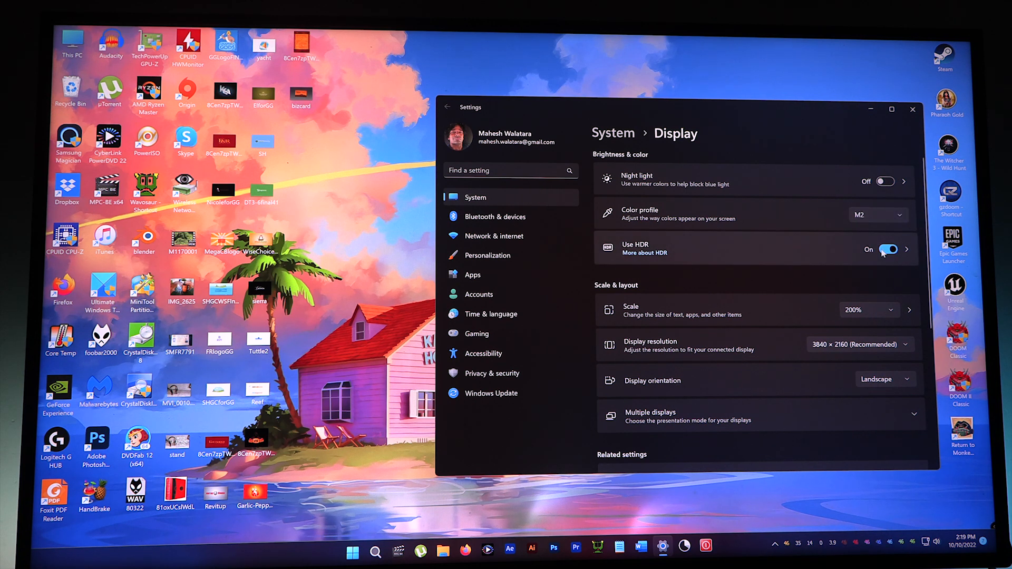
left_click(888, 249)
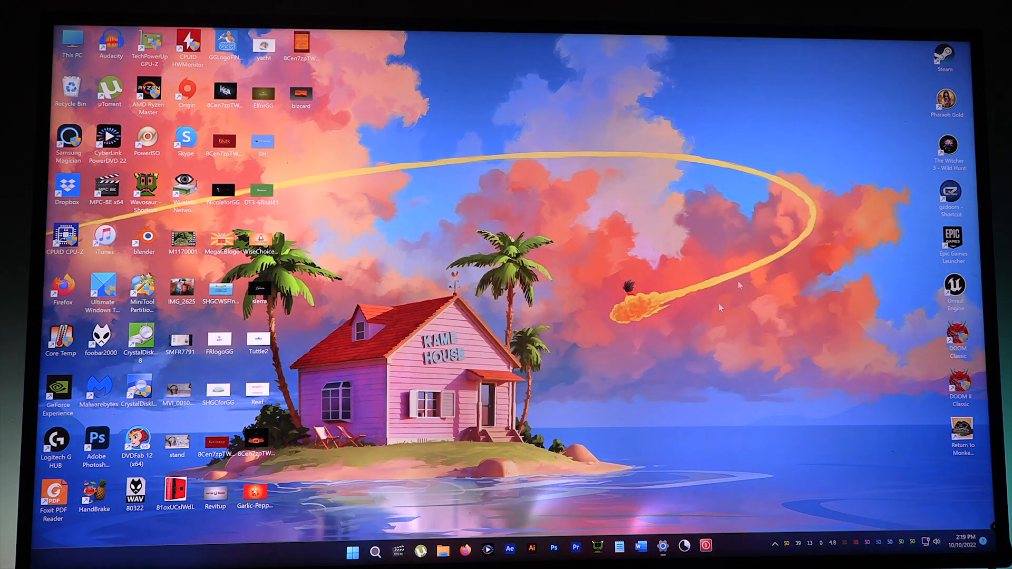
mouse_move(517, 382)
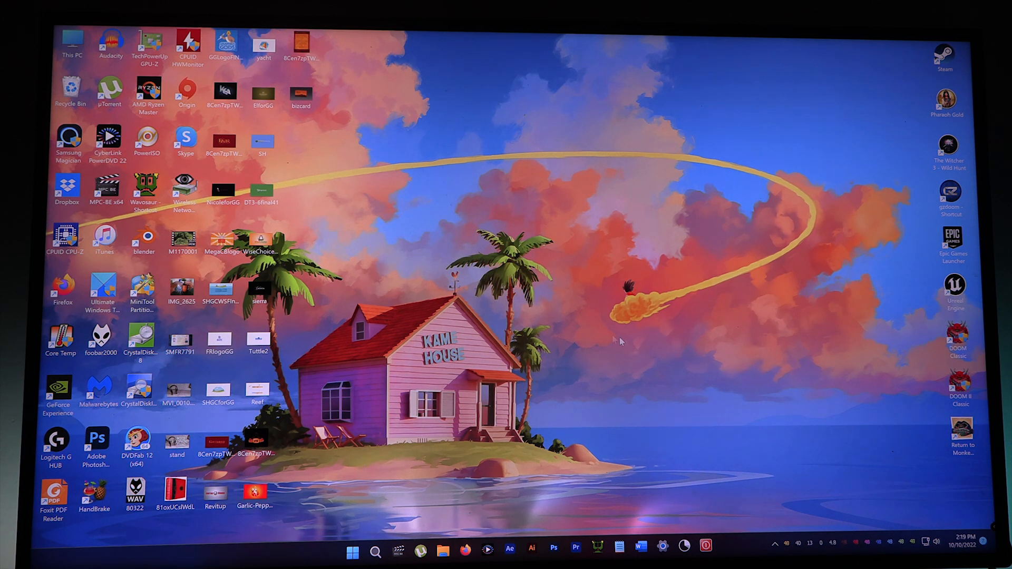
mouse_move(587, 291)
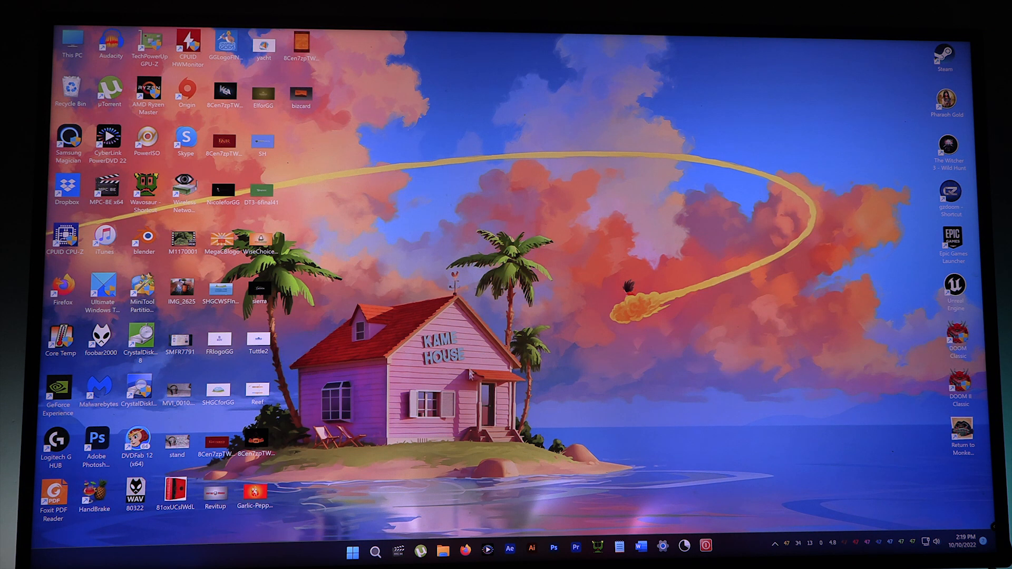
mouse_move(657, 524)
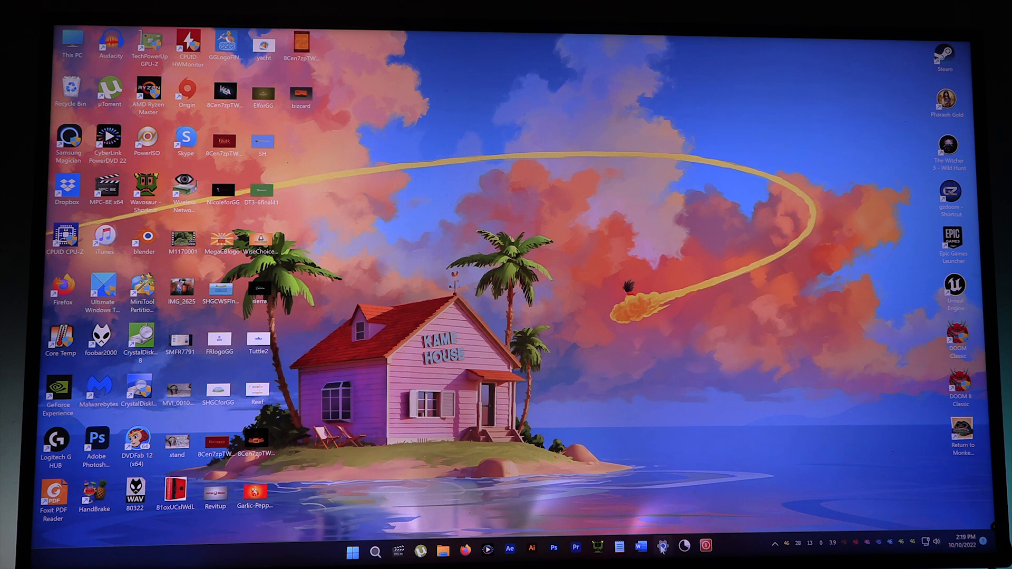
mouse_move(661, 546)
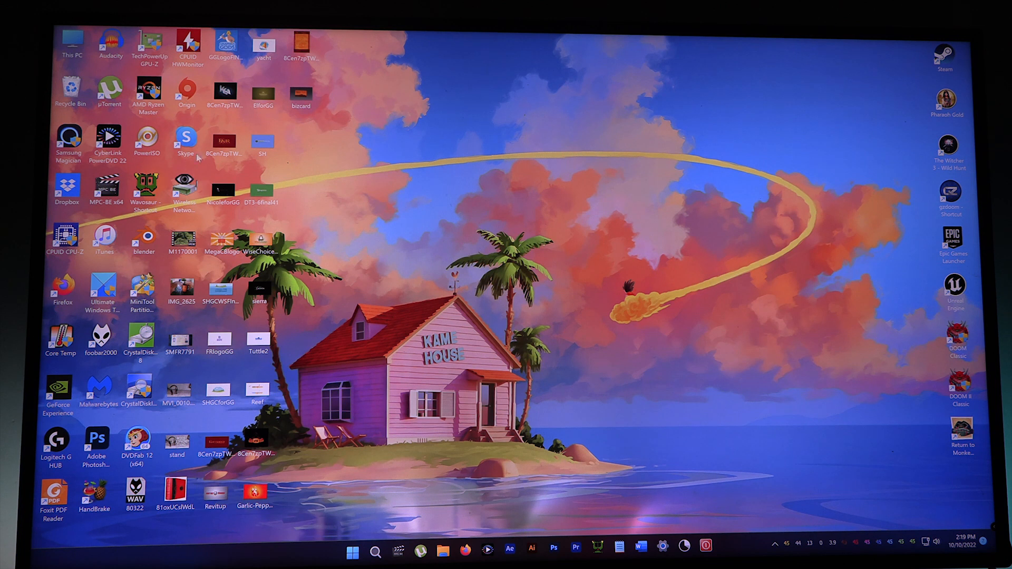
mouse_move(581, 423)
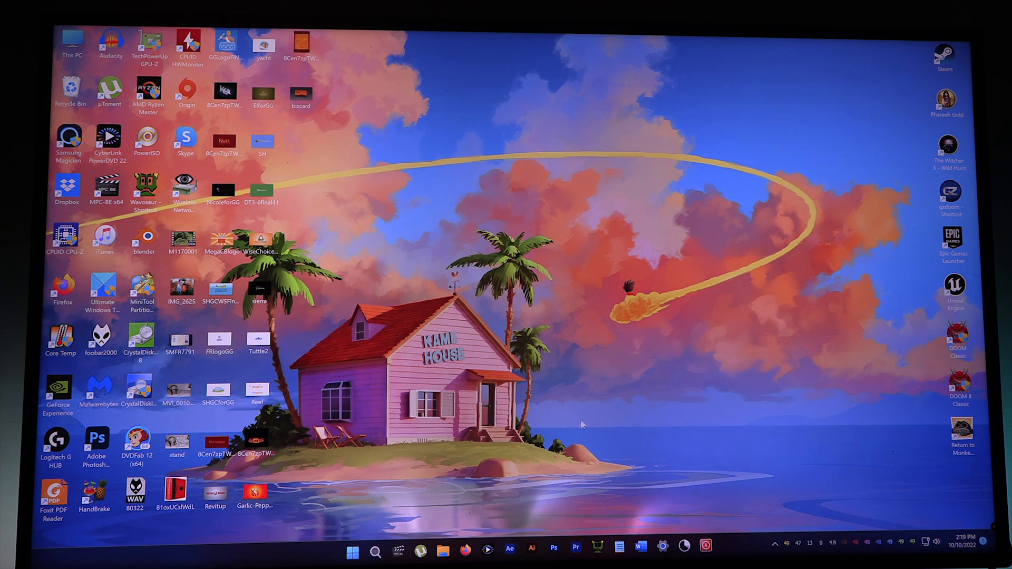
mouse_move(758, 554)
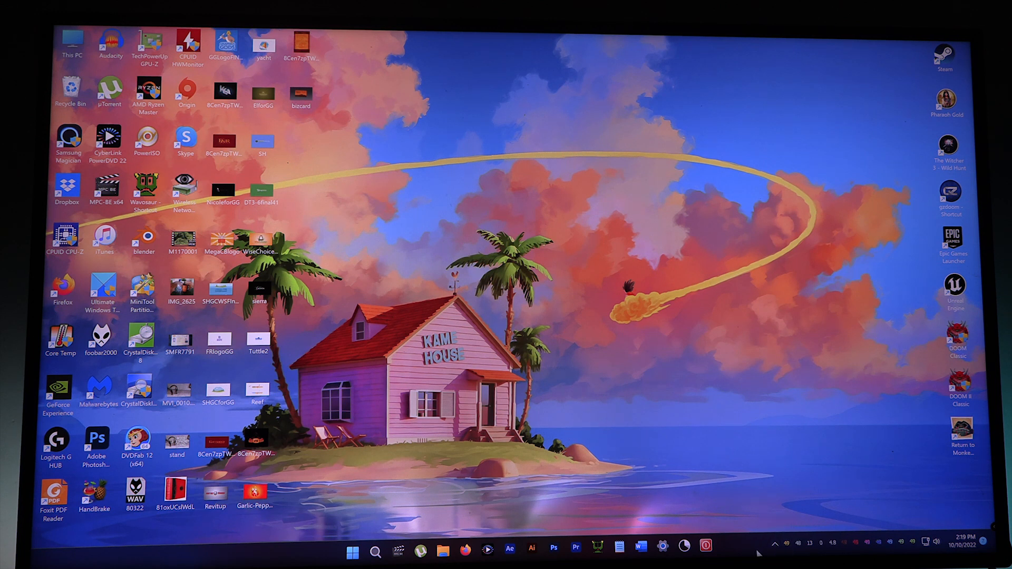
mouse_move(595, 528)
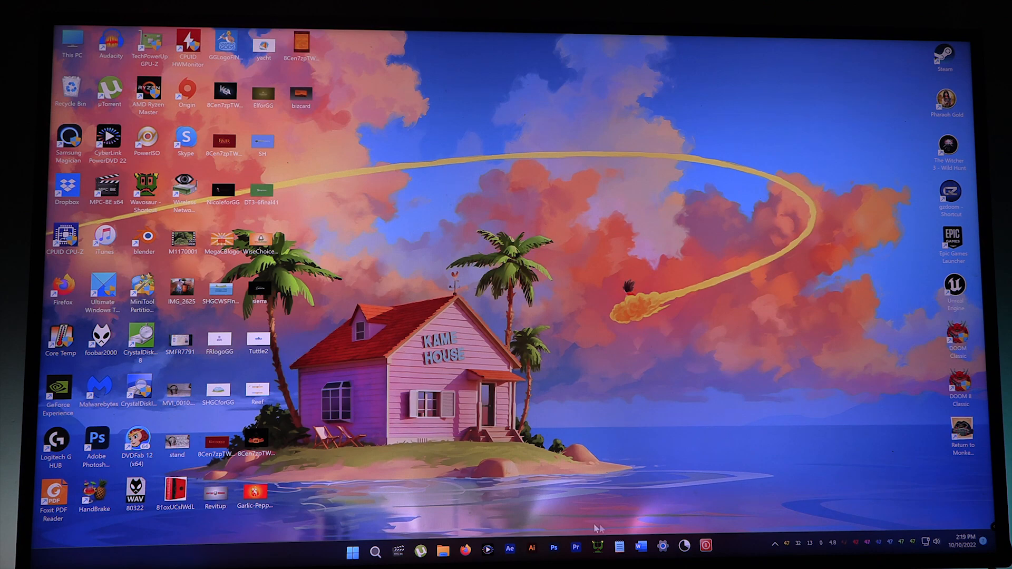